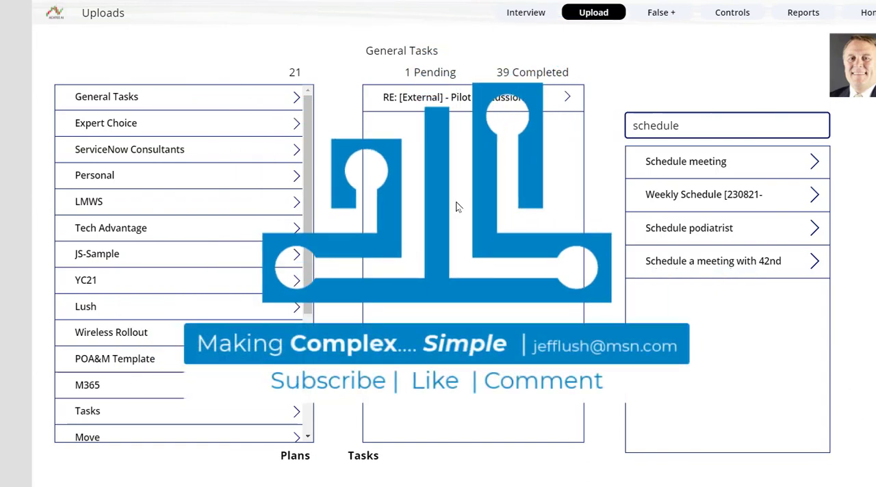
mouse_move(240, 307)
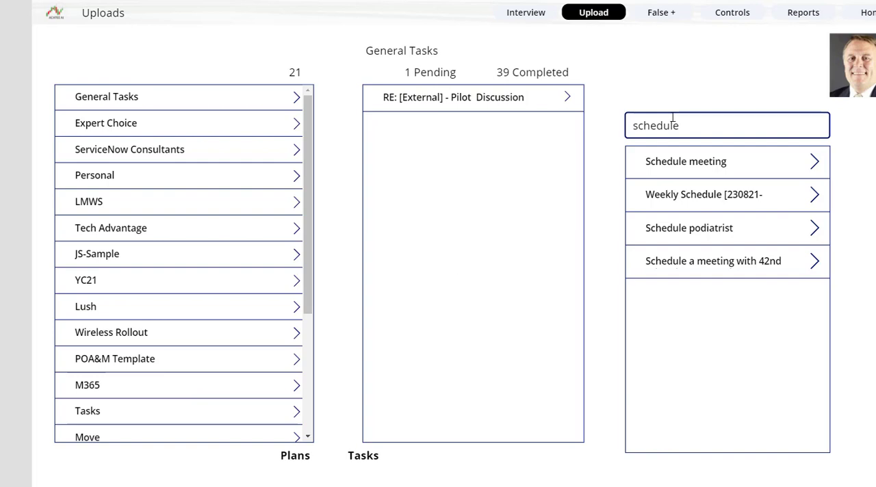
mouse_move(297, 101)
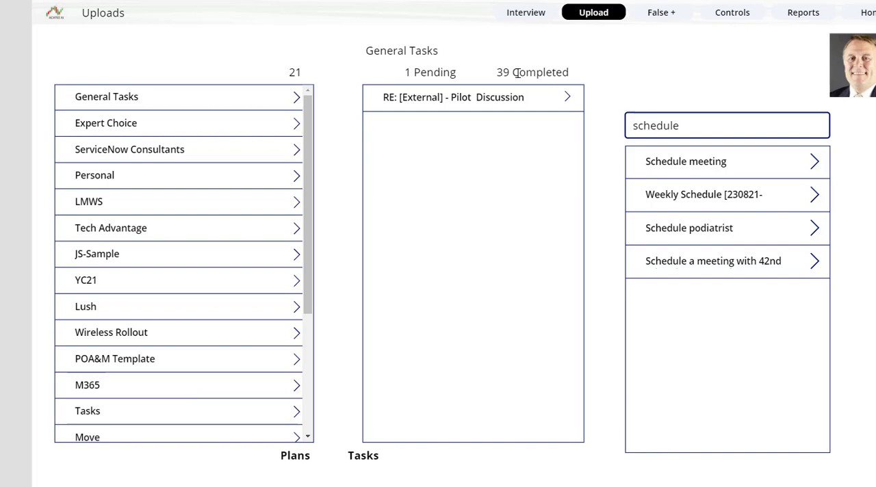
Browse the M365, ACATEE, LMWS and Personal plans to see their pending and completed counts.
left_click(86, 306)
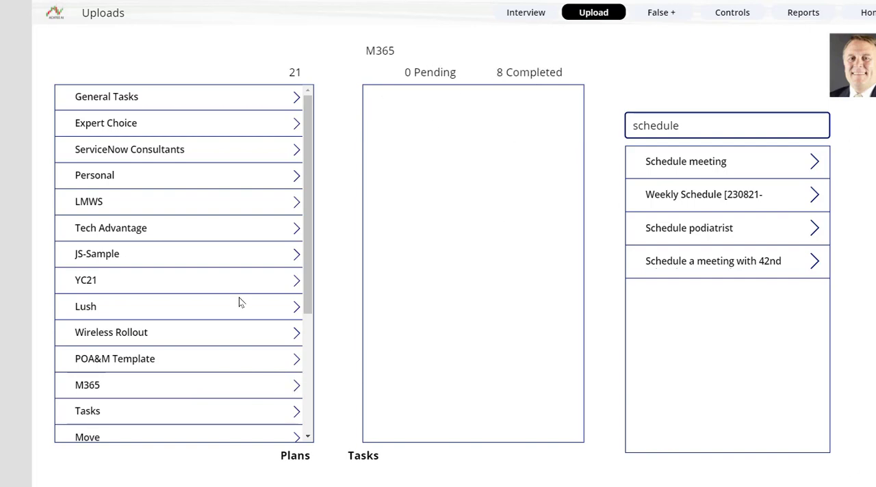
scroll("down", 3)
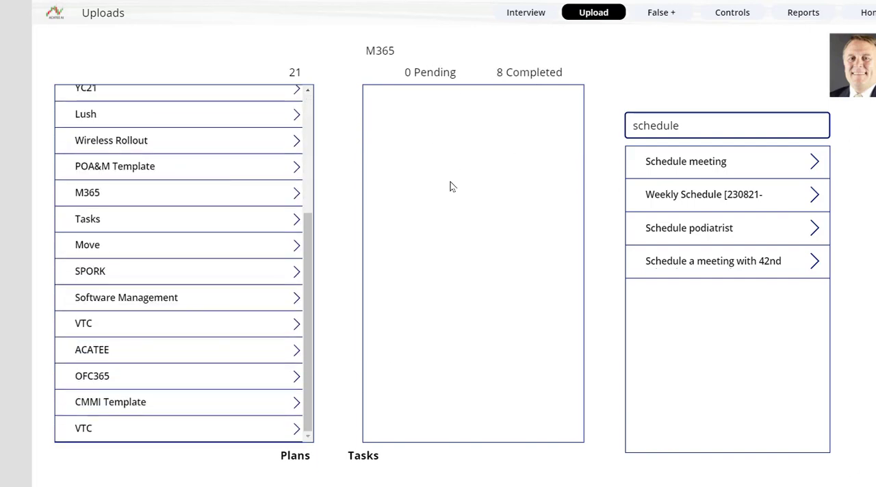
mouse_move(278, 352)
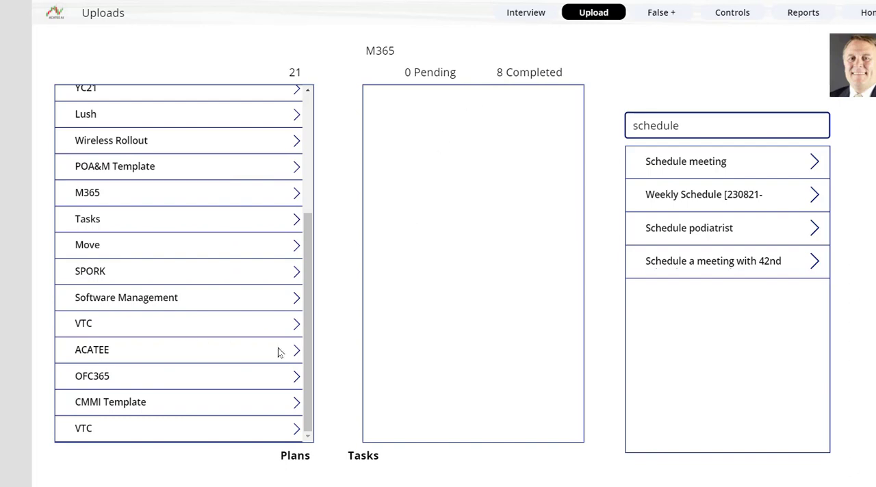
left_click(92, 349)
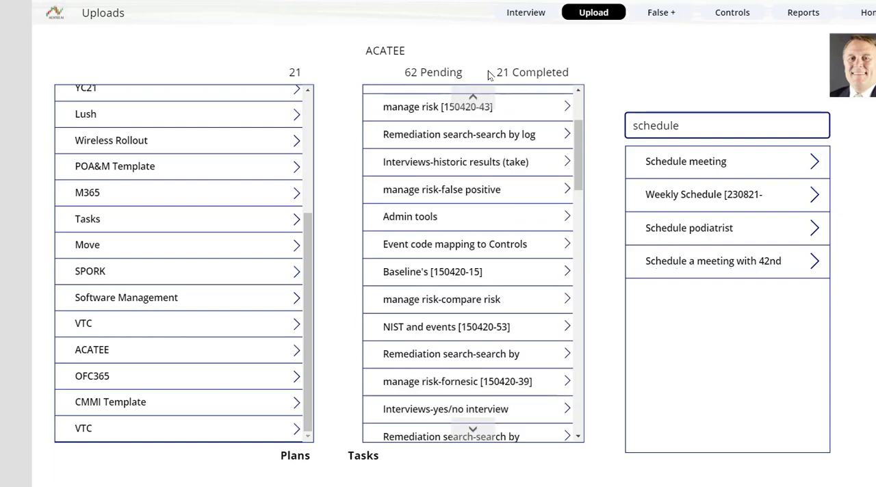
mouse_move(233, 329)
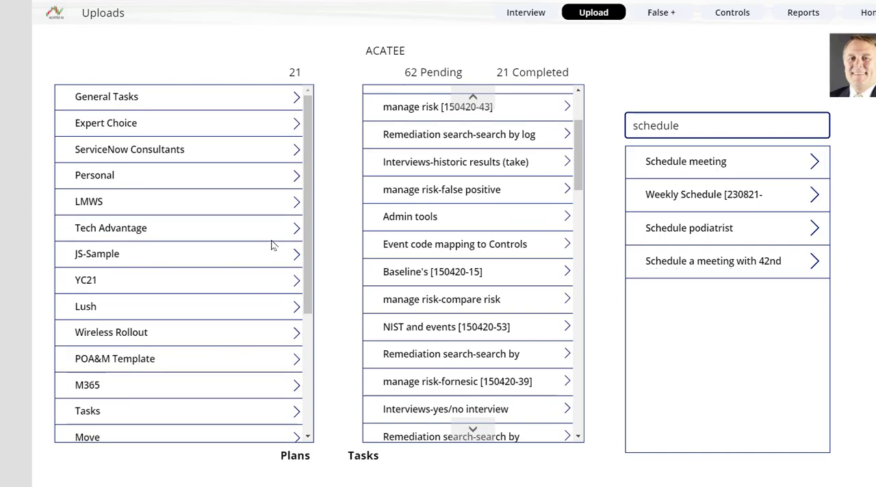
left_click(89, 202)
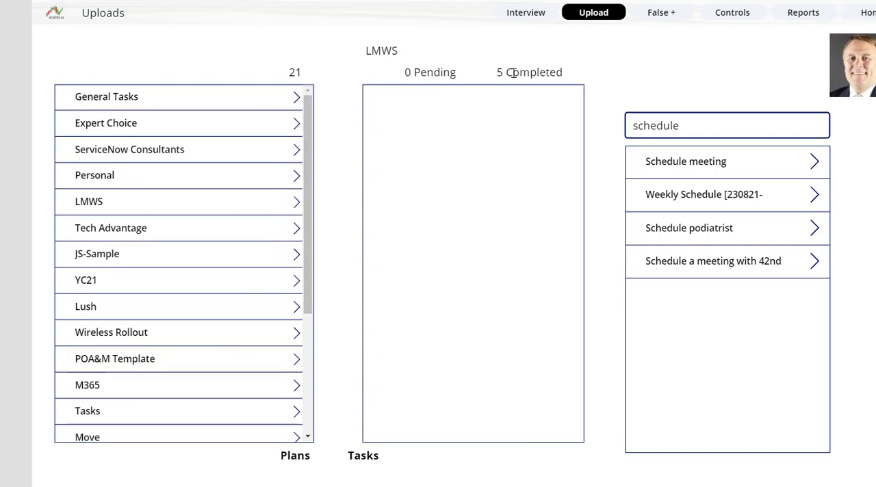
left_click(94, 175)
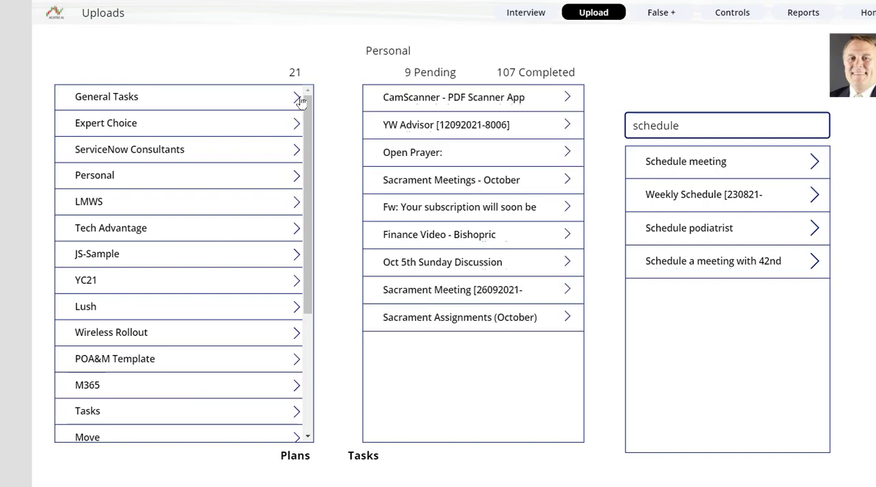
left_click(106, 97)
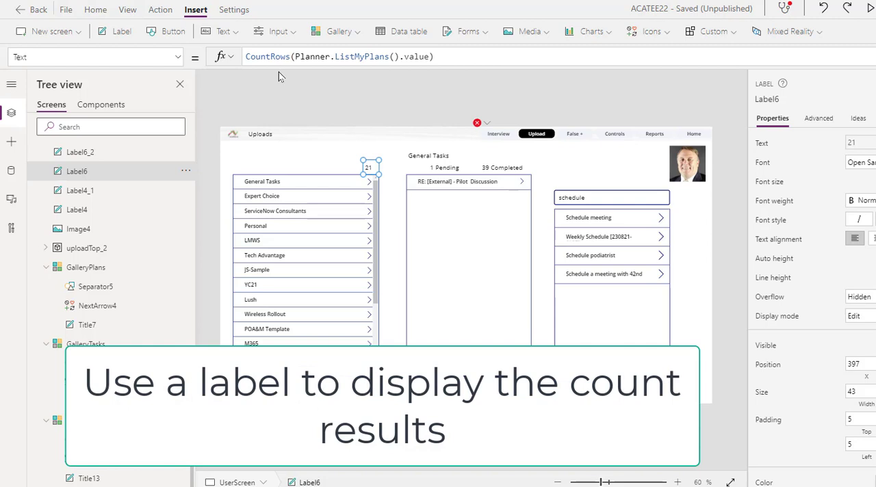
mouse_move(308, 66)
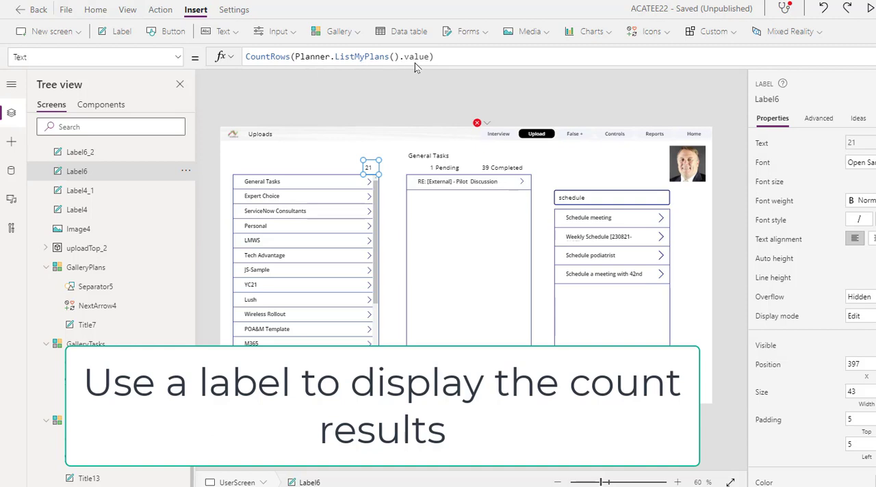
mouse_move(414, 67)
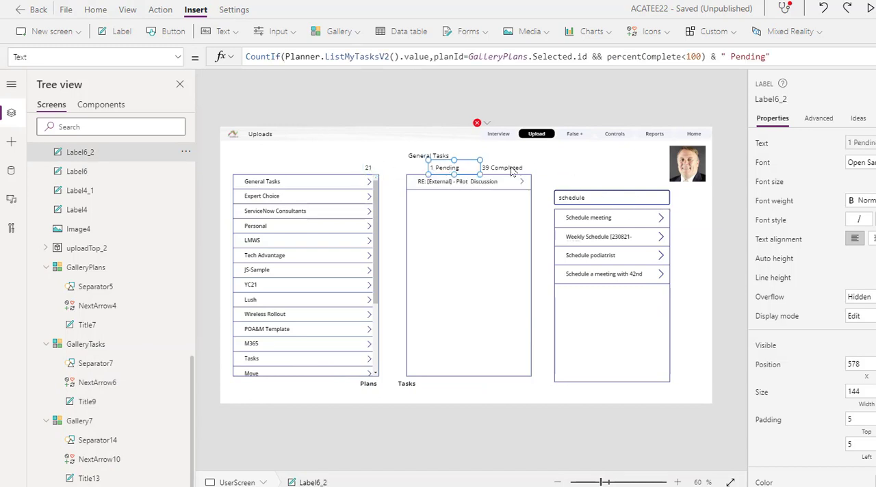
Select Label6_2 to show its CountIf formula for tasks under 100 percent complete.
left_click(502, 168)
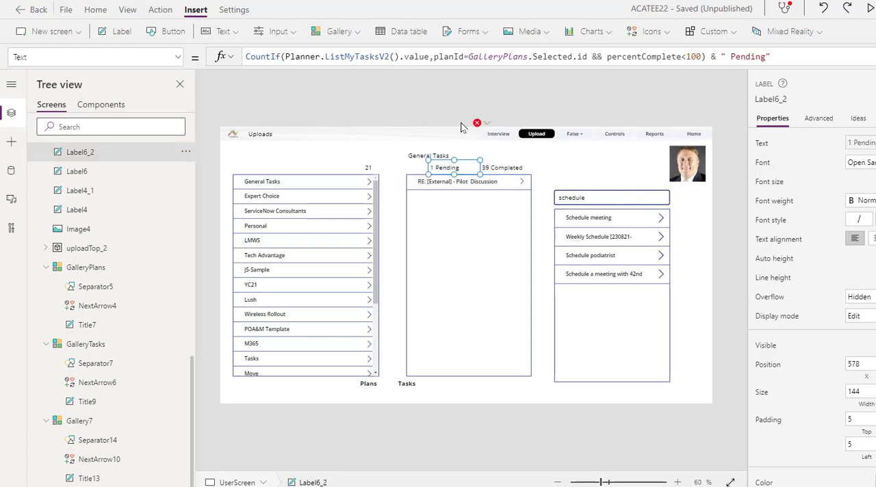
mouse_move(330, 91)
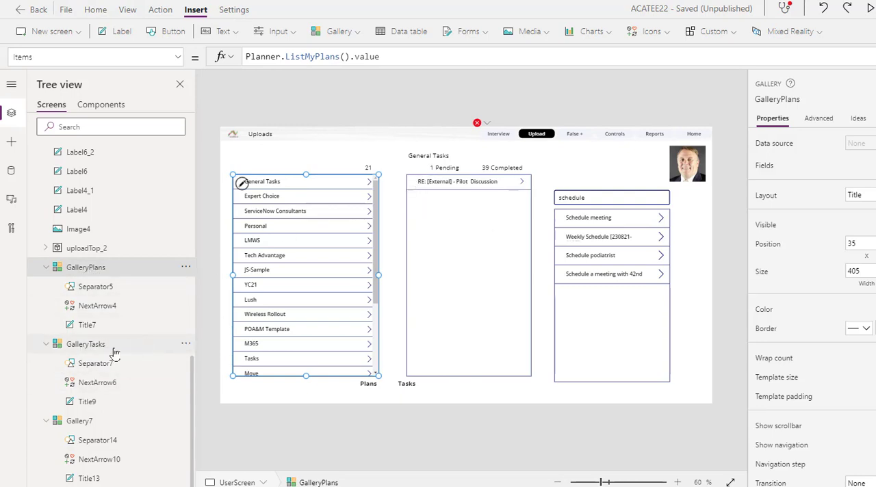
Select GalleryTasks to show its Items filter of incomplete tasks for the selected plan.
left_click(85, 344)
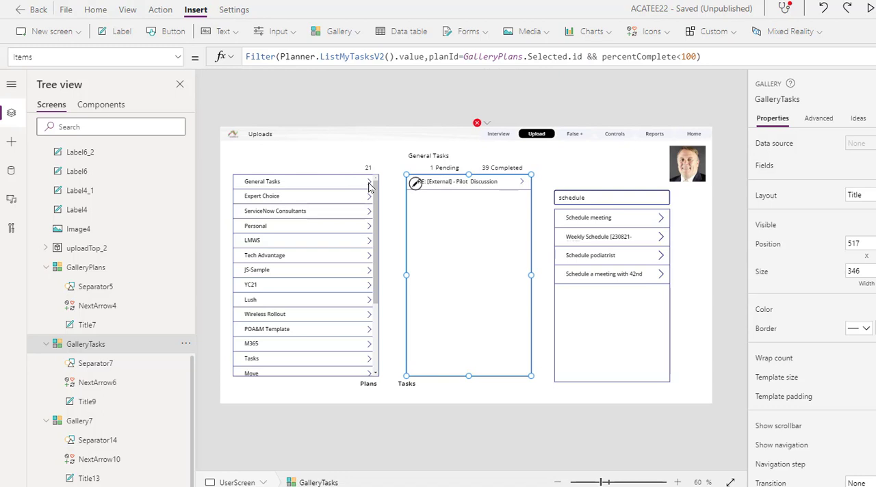
mouse_move(370, 204)
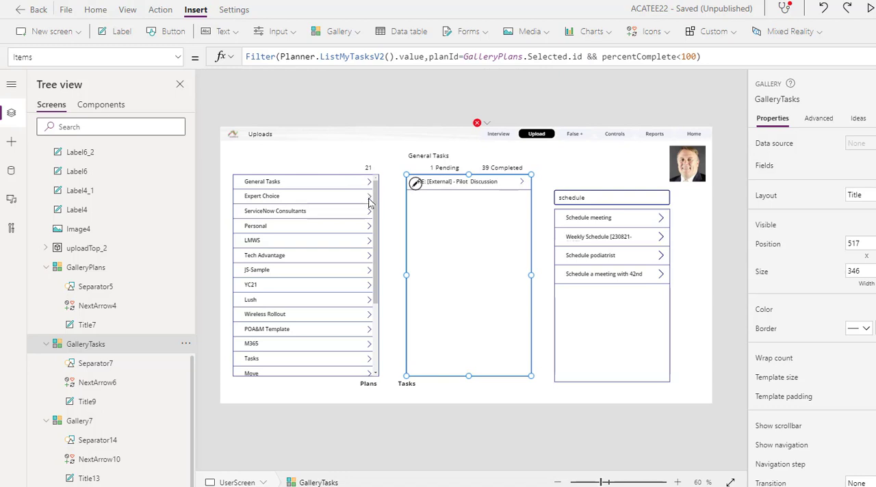
mouse_move(344, 208)
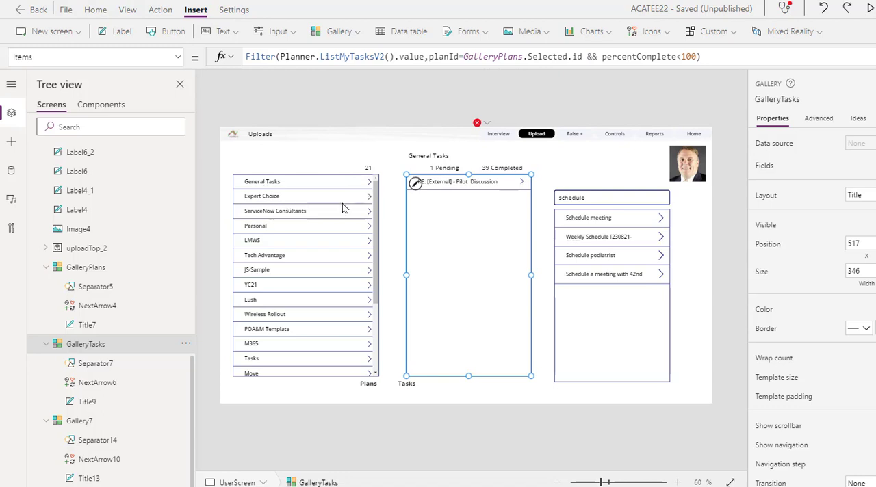
mouse_move(267, 191)
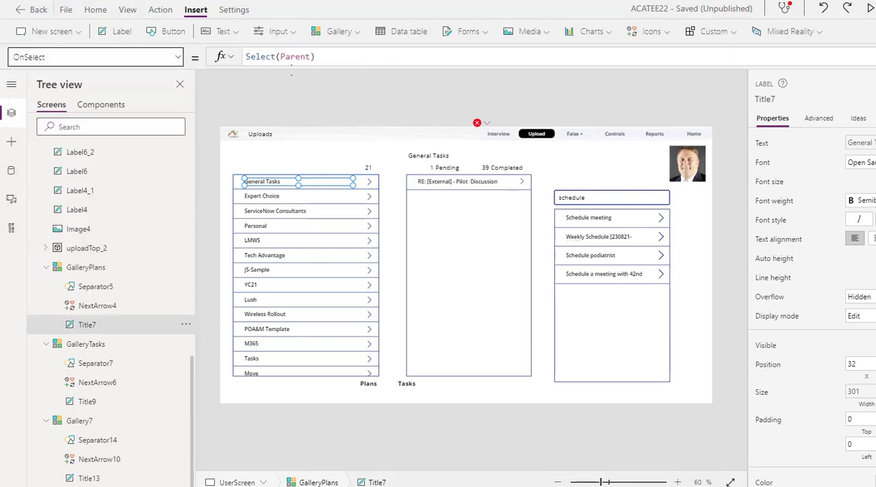
Reselect GalleryTasks to show its Filter formula with percentComplete<100.
left_click(369, 181)
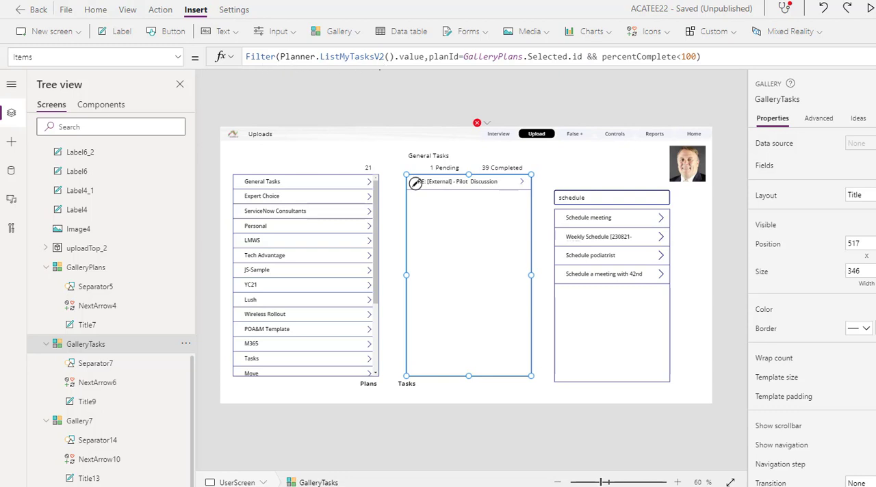
mouse_move(387, 78)
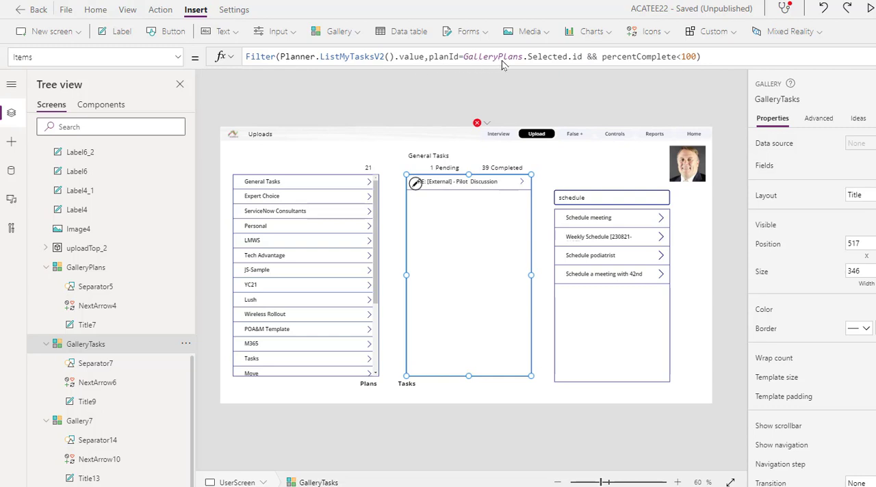
mouse_move(364, 216)
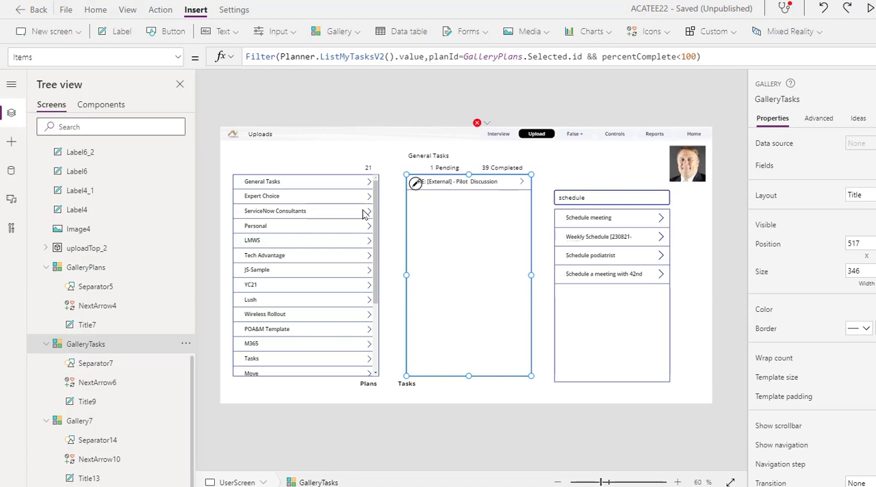
mouse_move(317, 235)
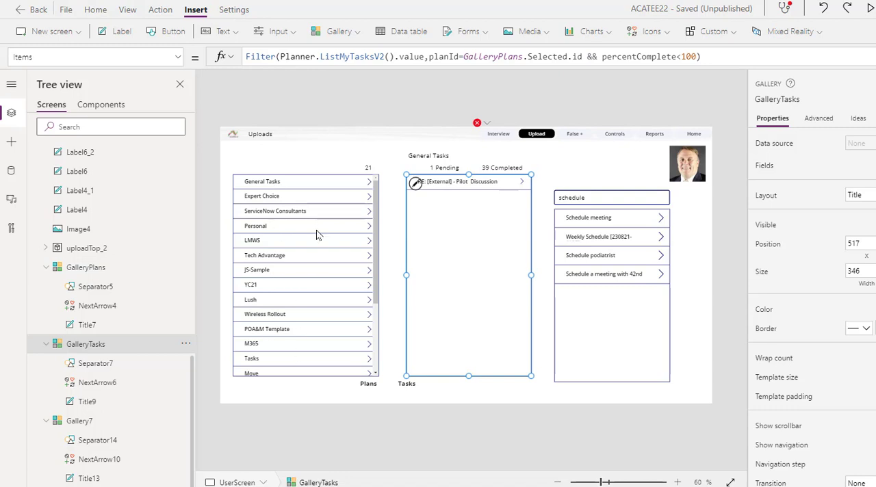
mouse_move(608, 82)
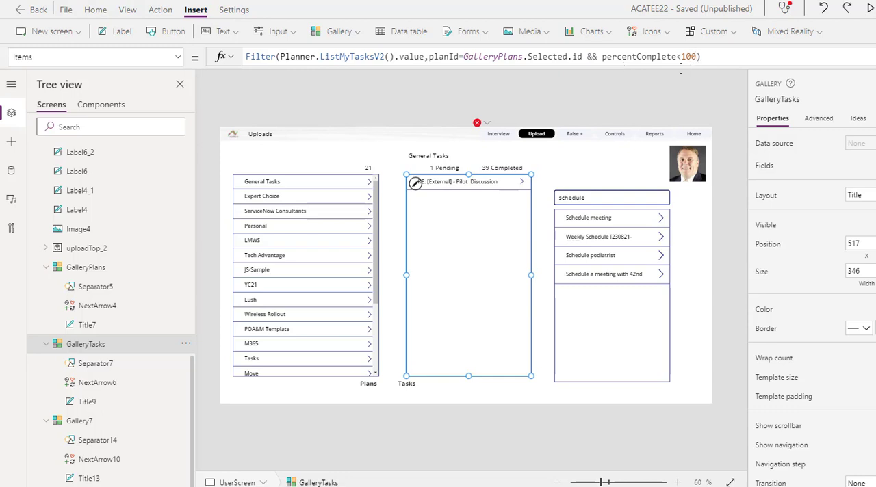
mouse_move(494, 224)
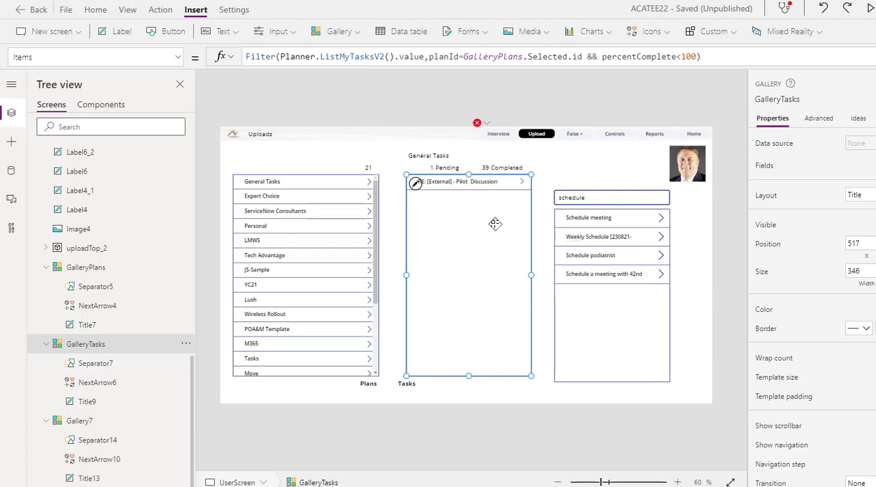
mouse_move(702, 81)
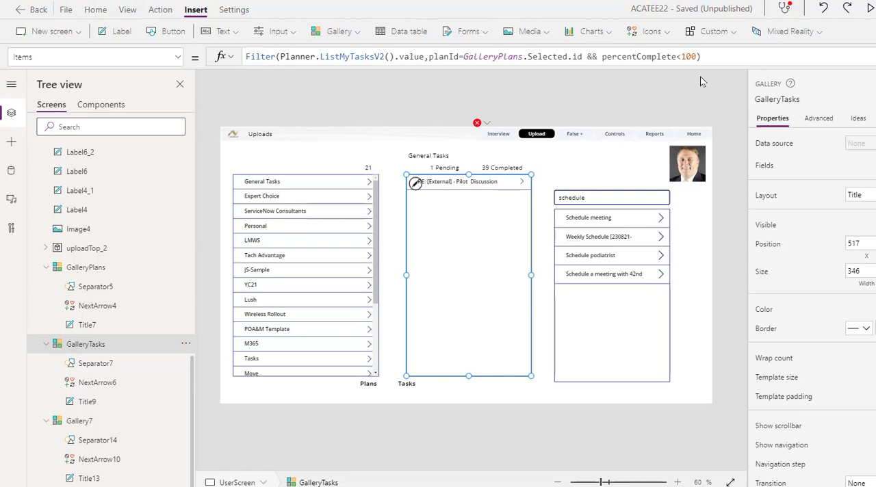
mouse_move(478, 209)
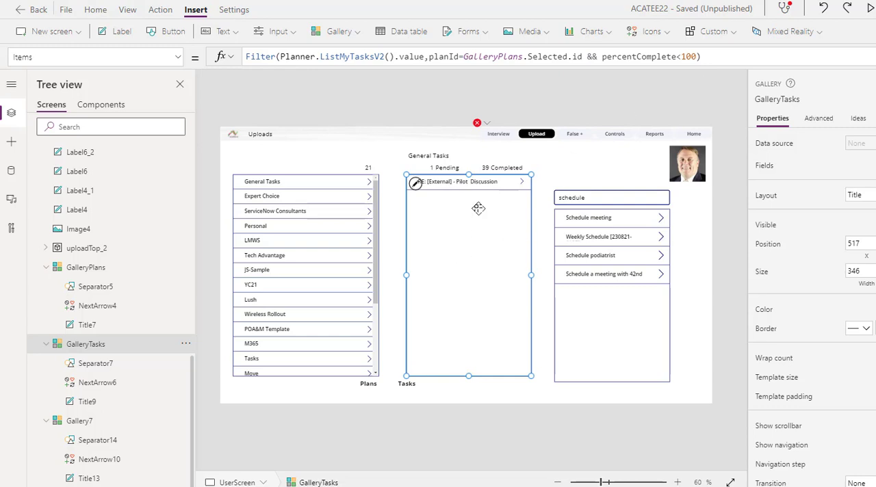
mouse_move(462, 181)
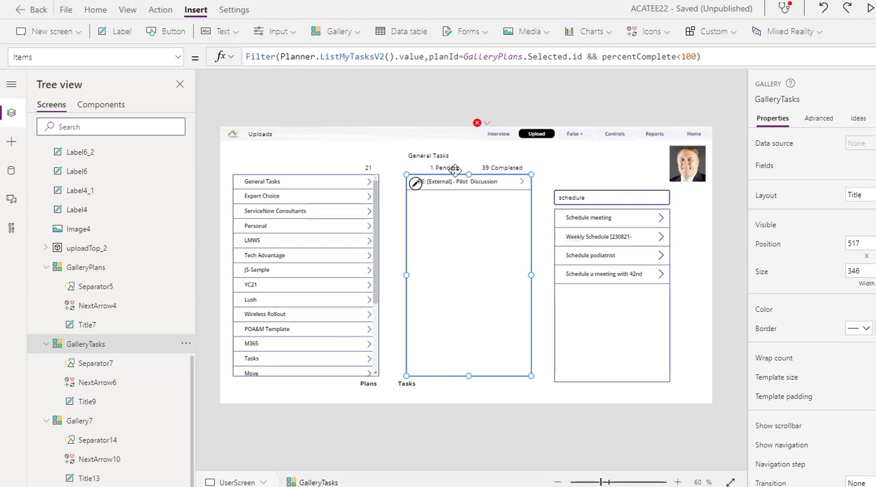
left_click(502, 168)
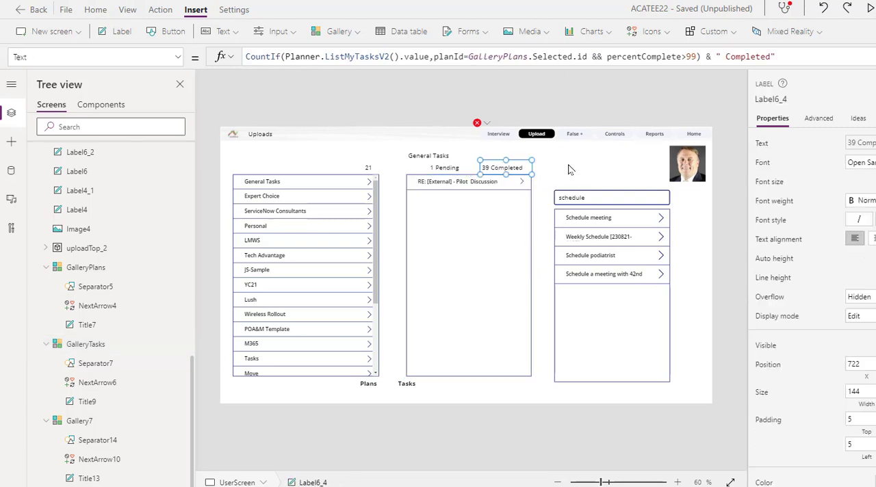
left_click(445, 167)
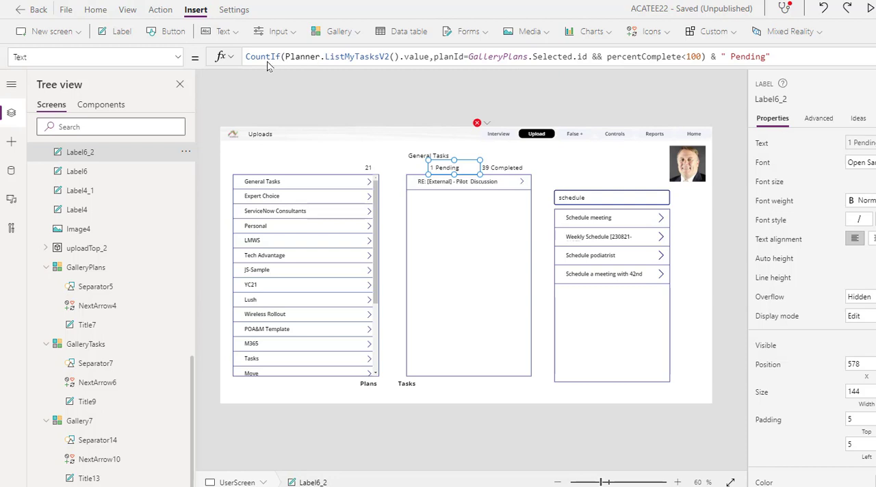
left_click(469, 182)
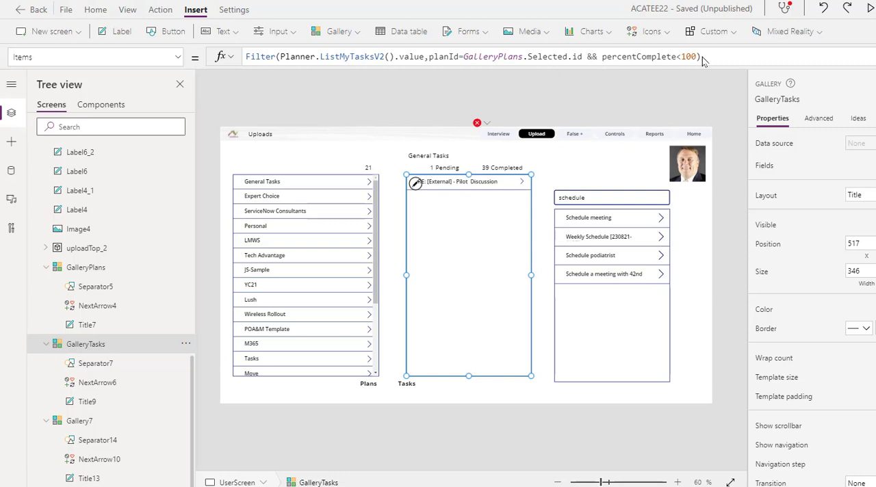
mouse_move(451, 308)
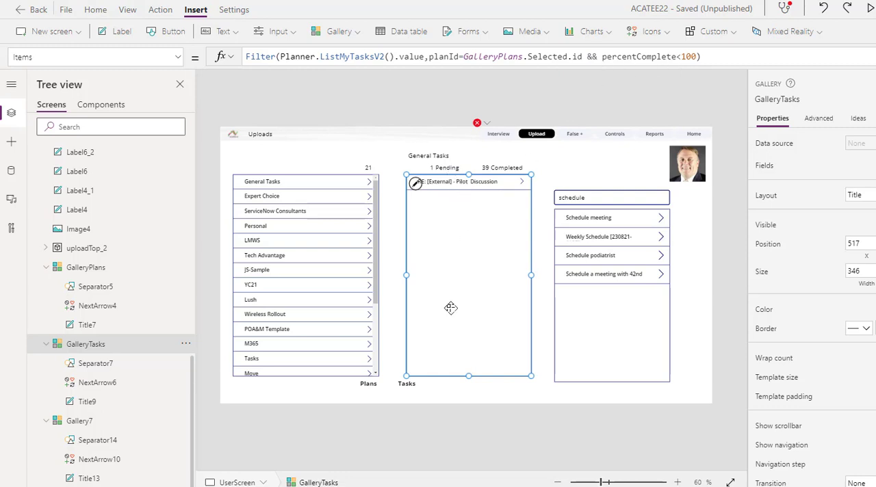
left_click(444, 168)
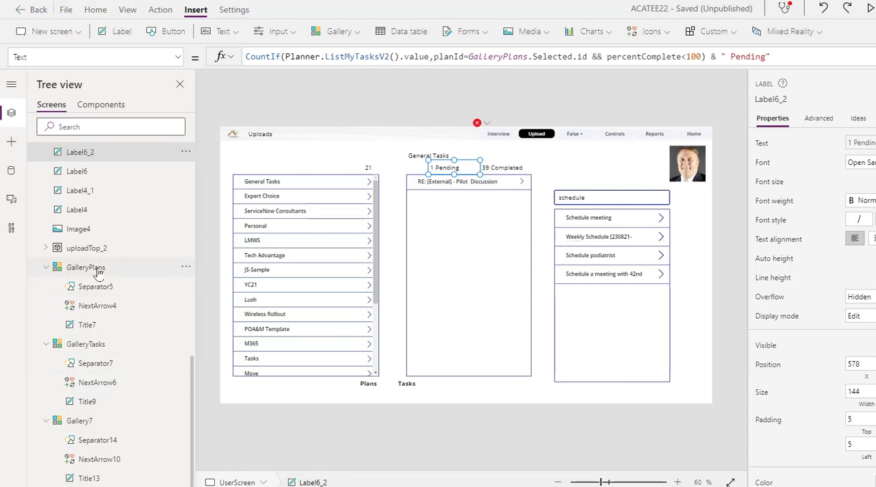
mouse_move(87, 286)
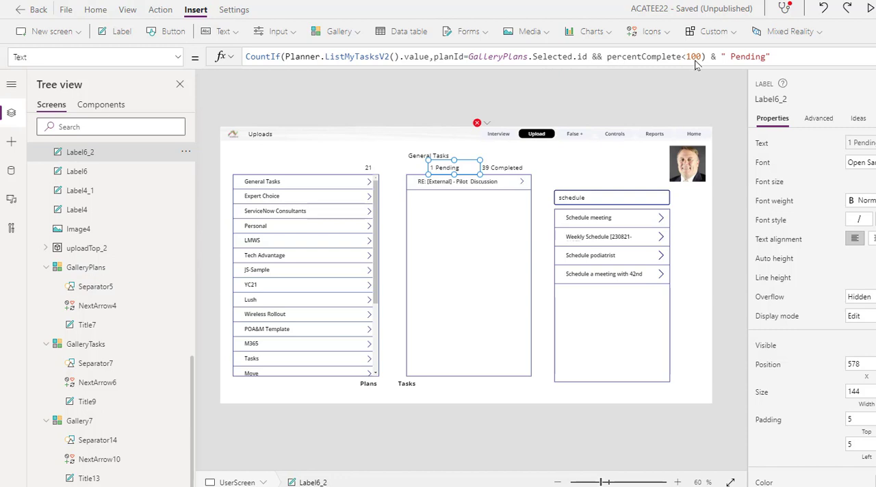
mouse_move(445, 199)
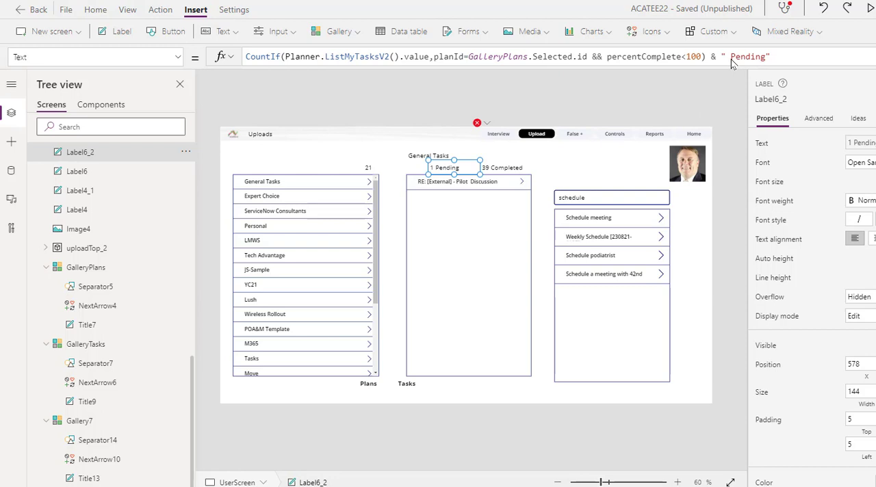
mouse_move(732, 61)
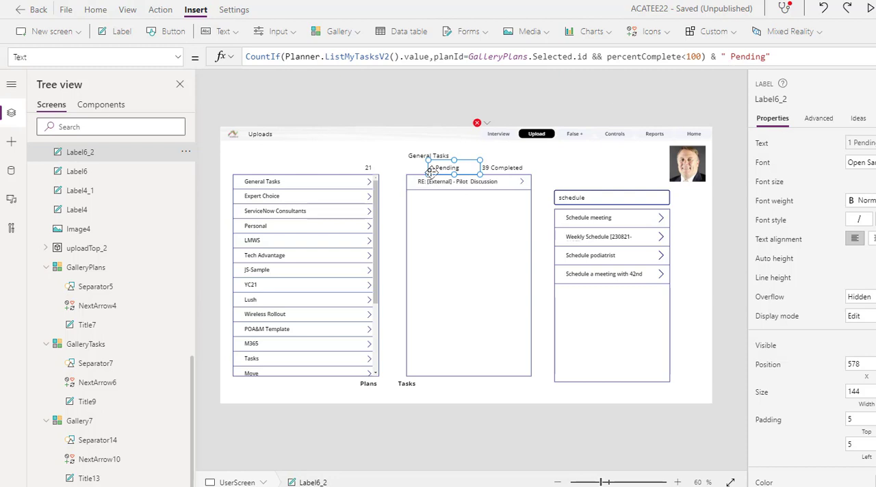
mouse_move(474, 191)
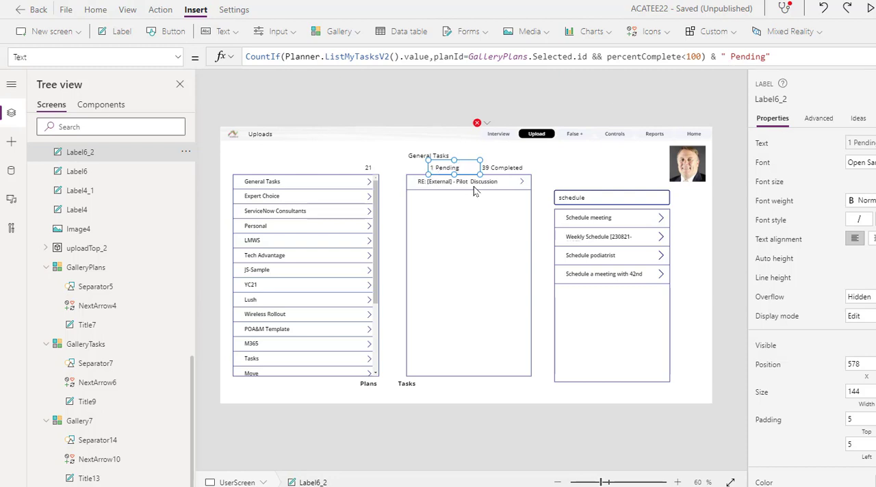
mouse_move(509, 133)
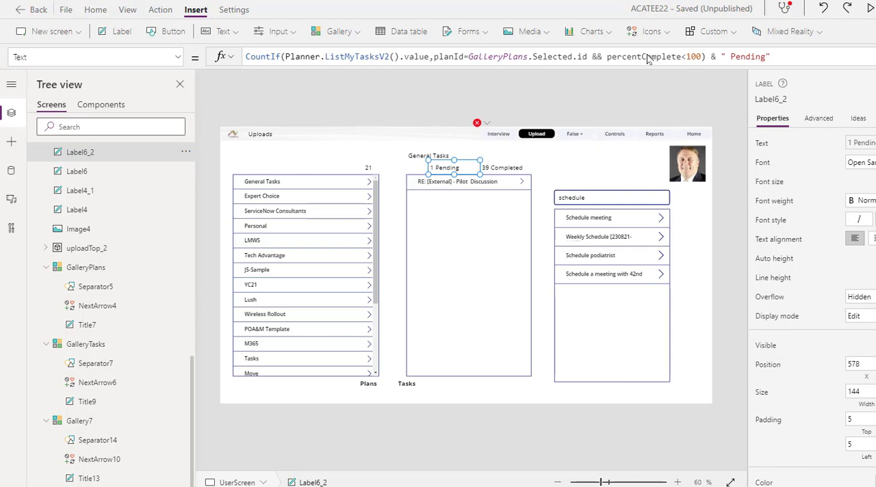
left_click(503, 167)
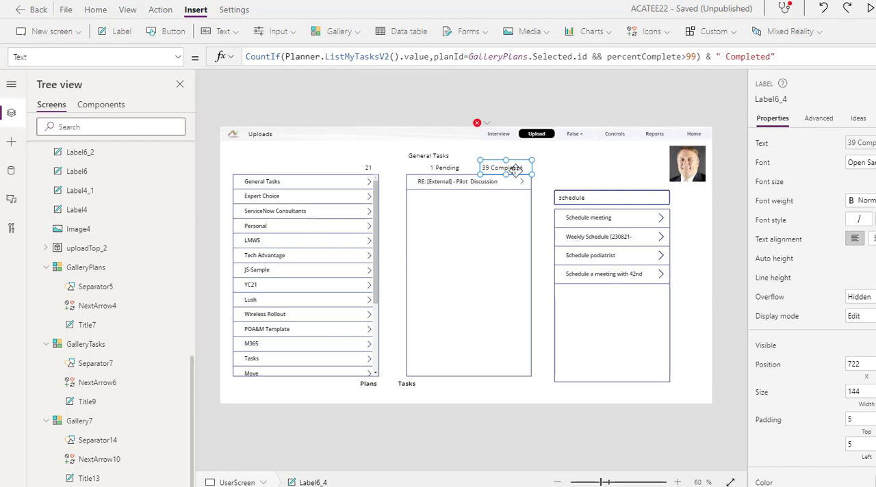
mouse_move(235, 182)
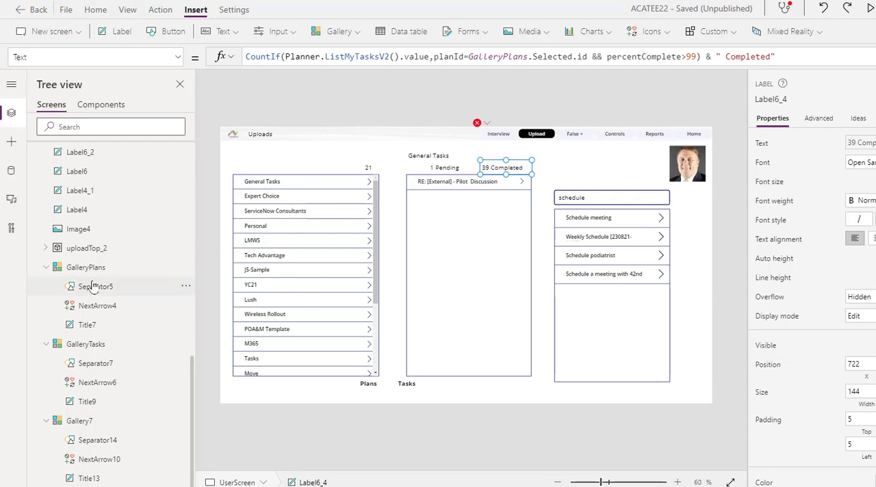
left_click(86, 267)
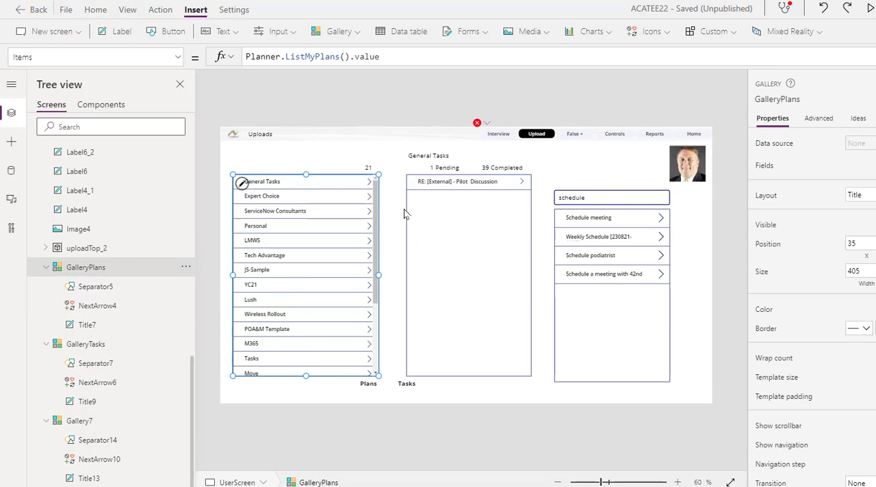
left_click(468, 274)
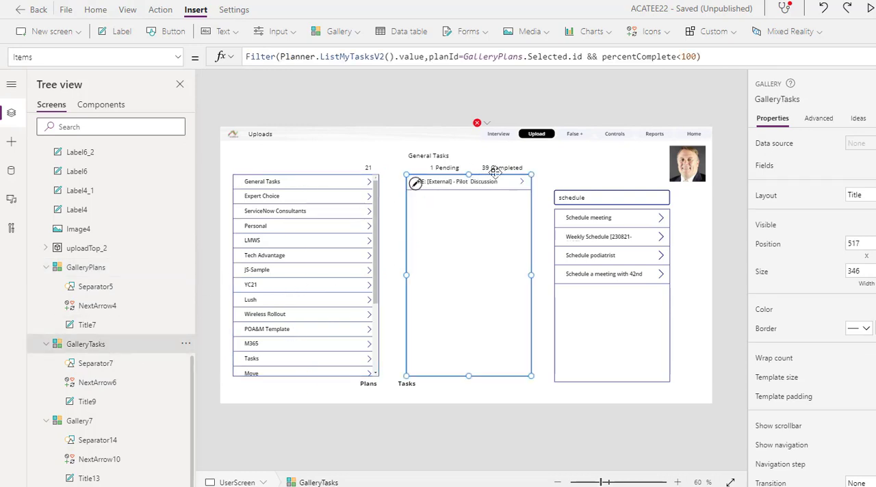
left_click(505, 168)
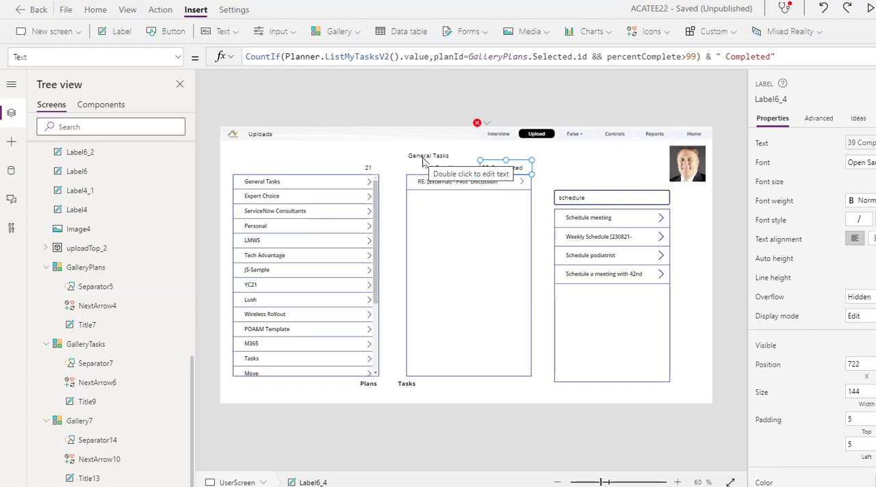
left_click(429, 155)
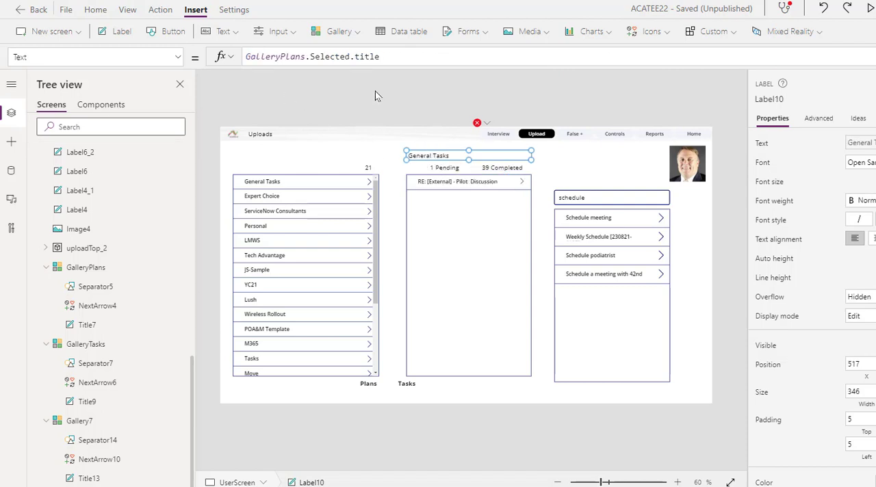
mouse_move(262, 185)
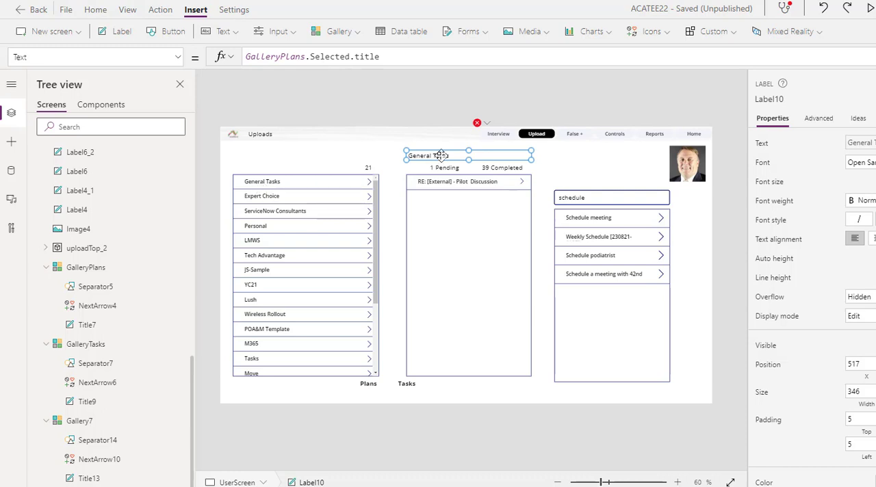
mouse_move(349, 97)
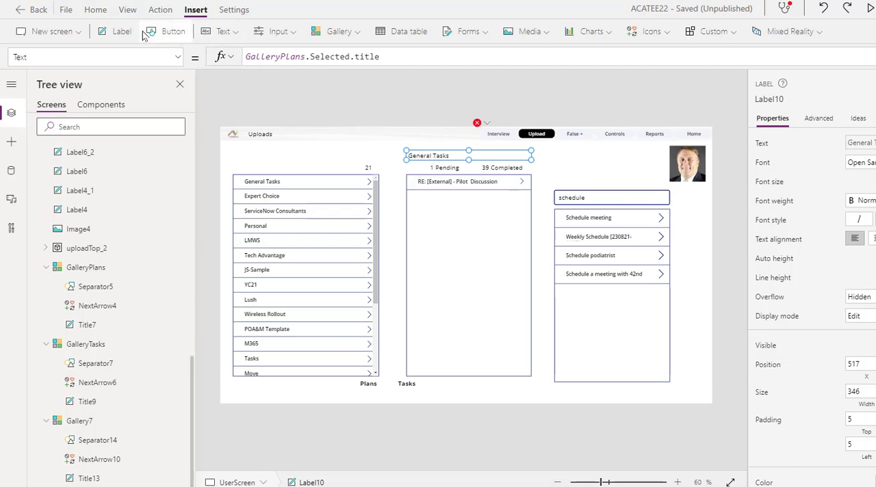
mouse_move(174, 31)
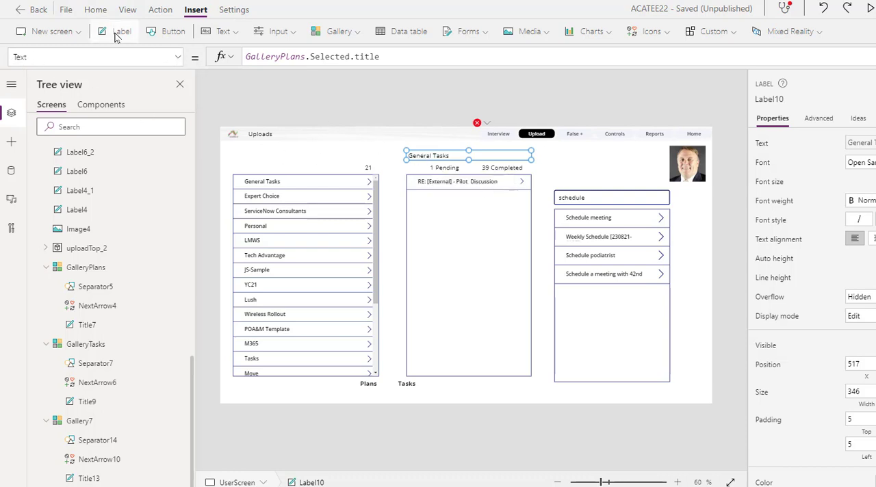
left_click(122, 31)
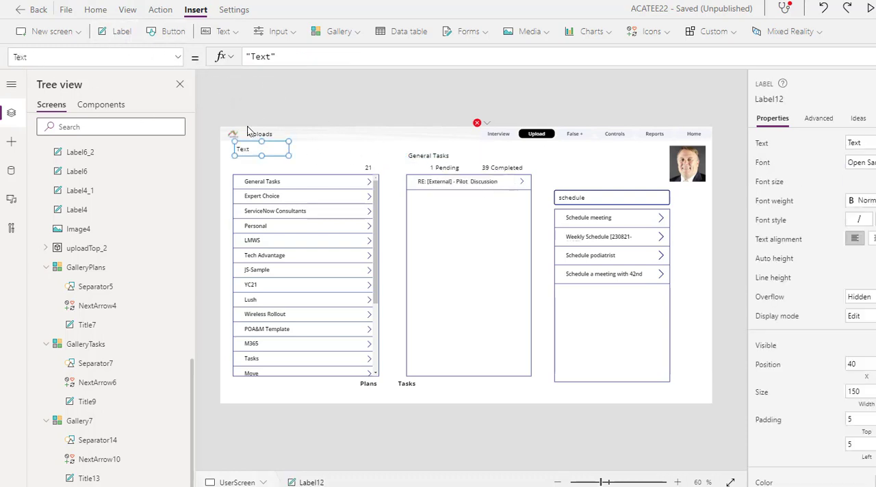
left_click_drag(261, 149, 305, 154)
type("GalleryPlans.Selected.title")
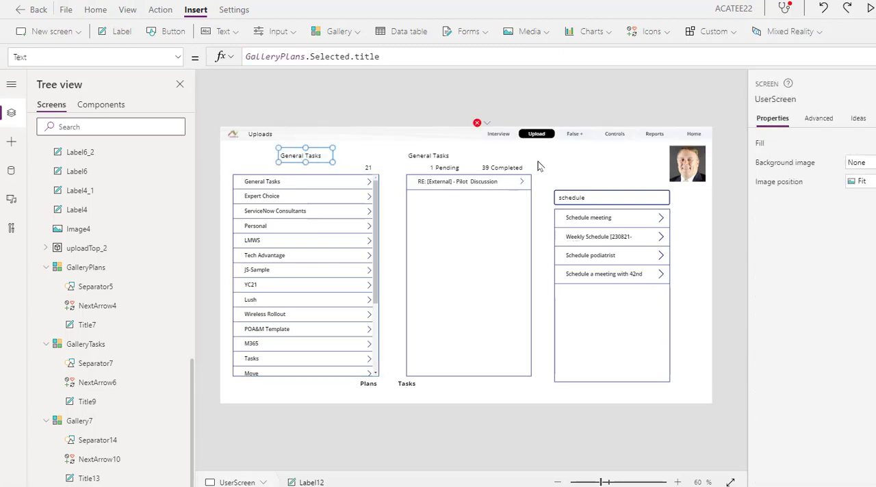
left_click(305, 156)
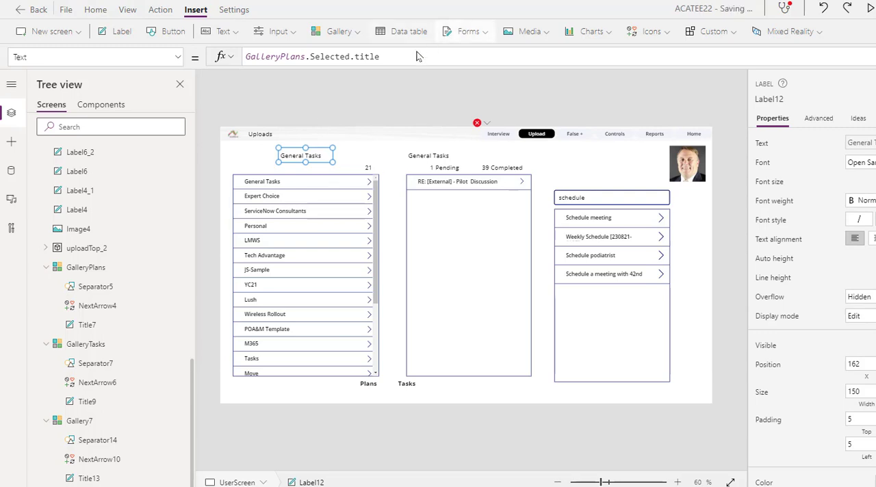
left_click(363, 56)
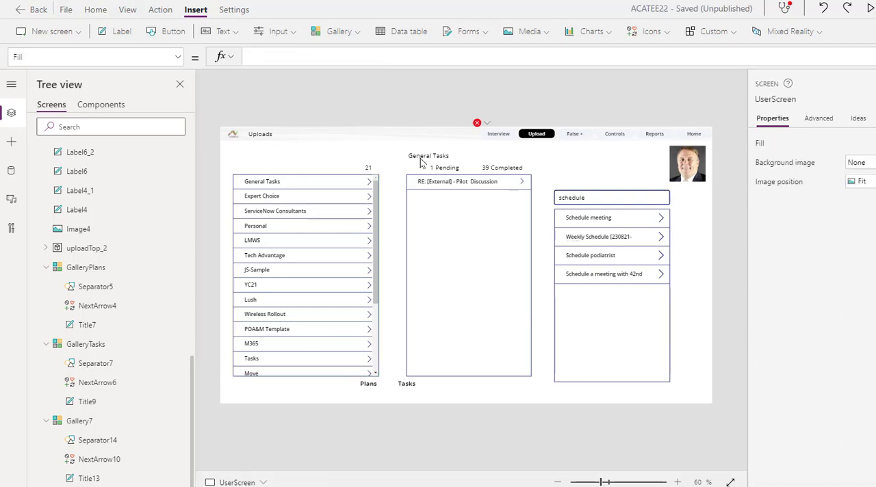
mouse_move(327, 286)
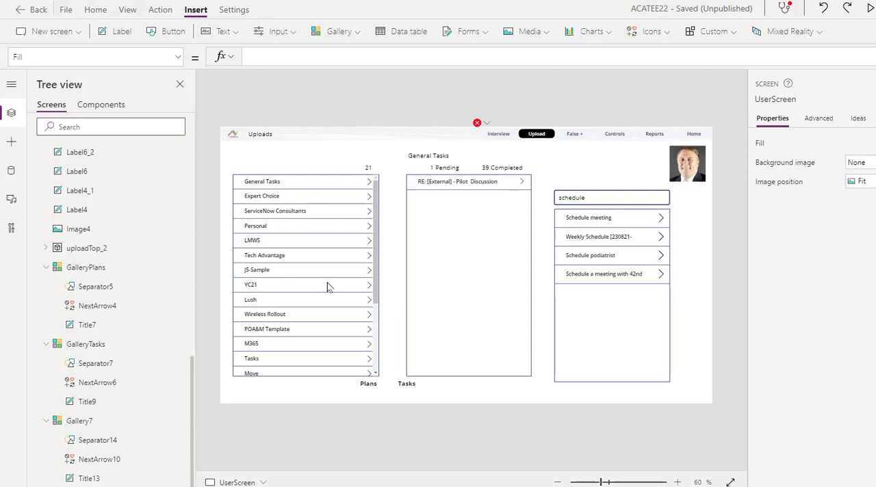